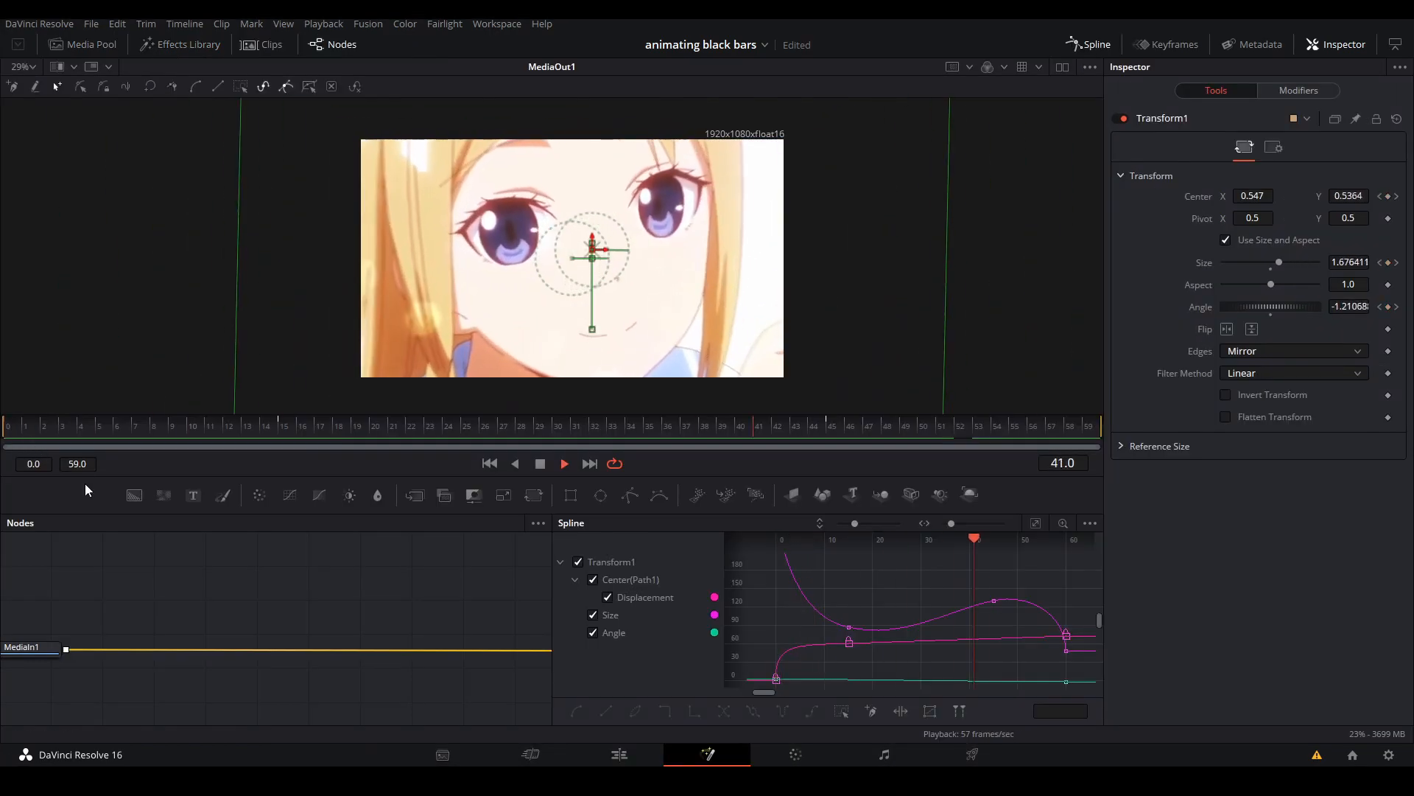
Place the clip effect on the timeline and link a Transform node between MediaIn1 and MediaOut1.
click(619, 754)
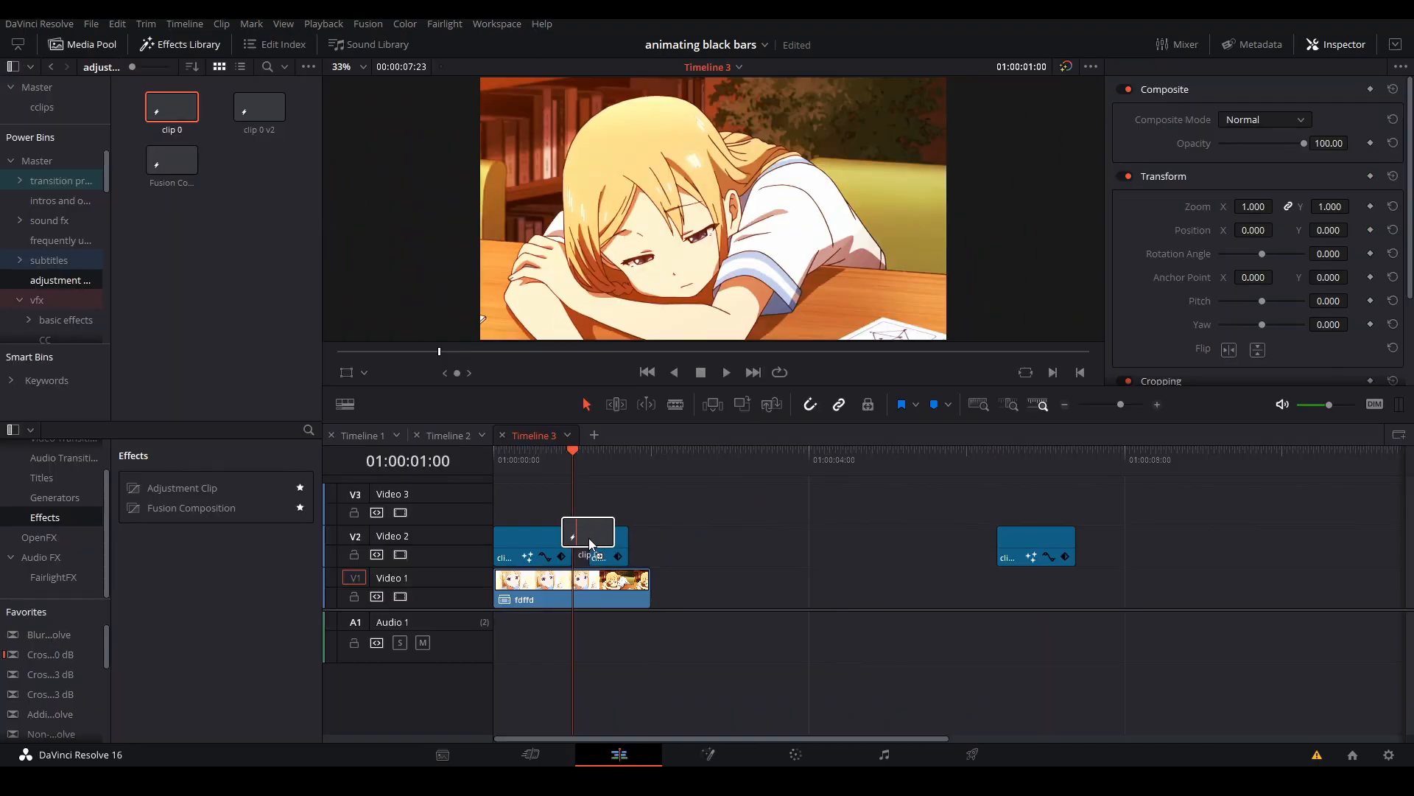
click(706, 754)
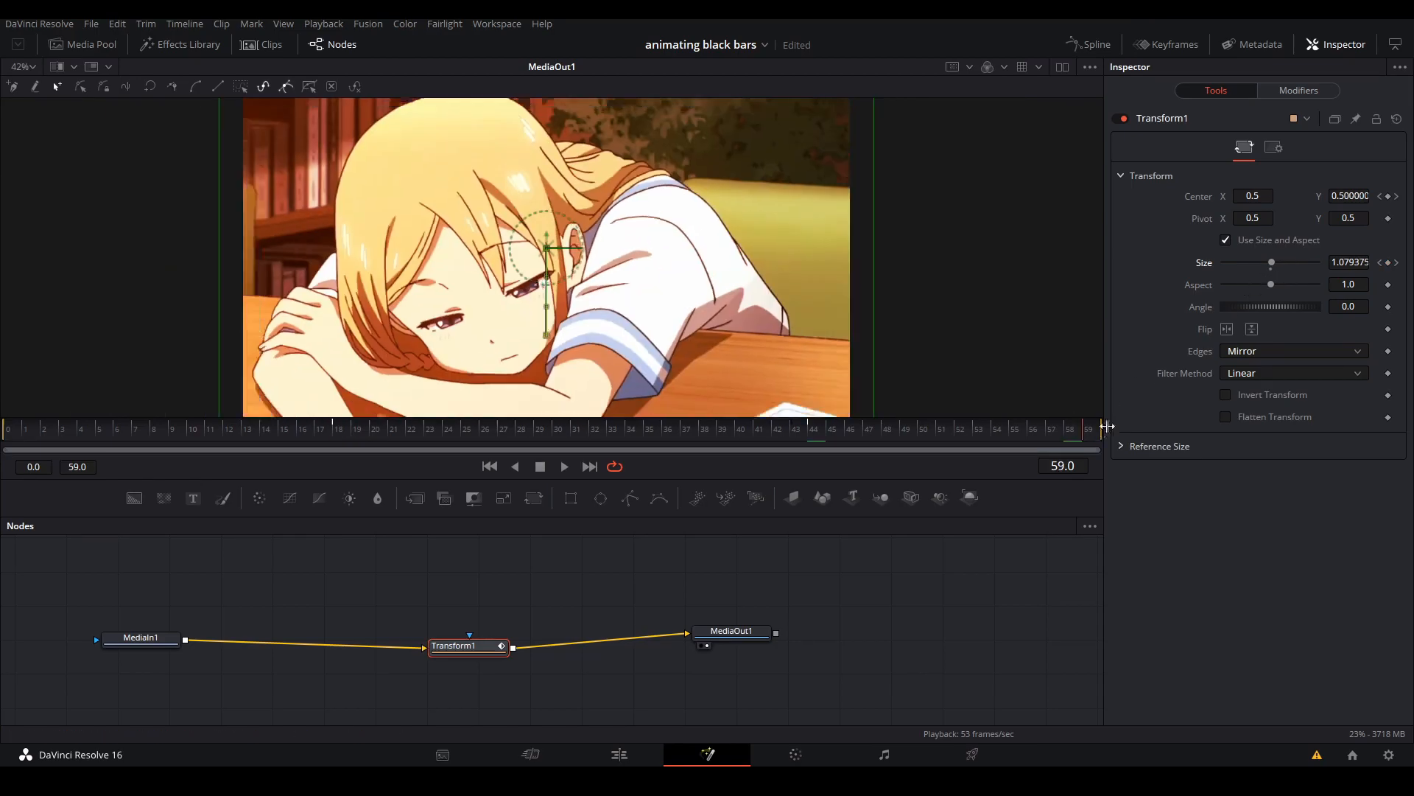
Insert Transform2 ahead of Transform1 with Center Y 0.633 and Canvas edges.
click(1095, 42)
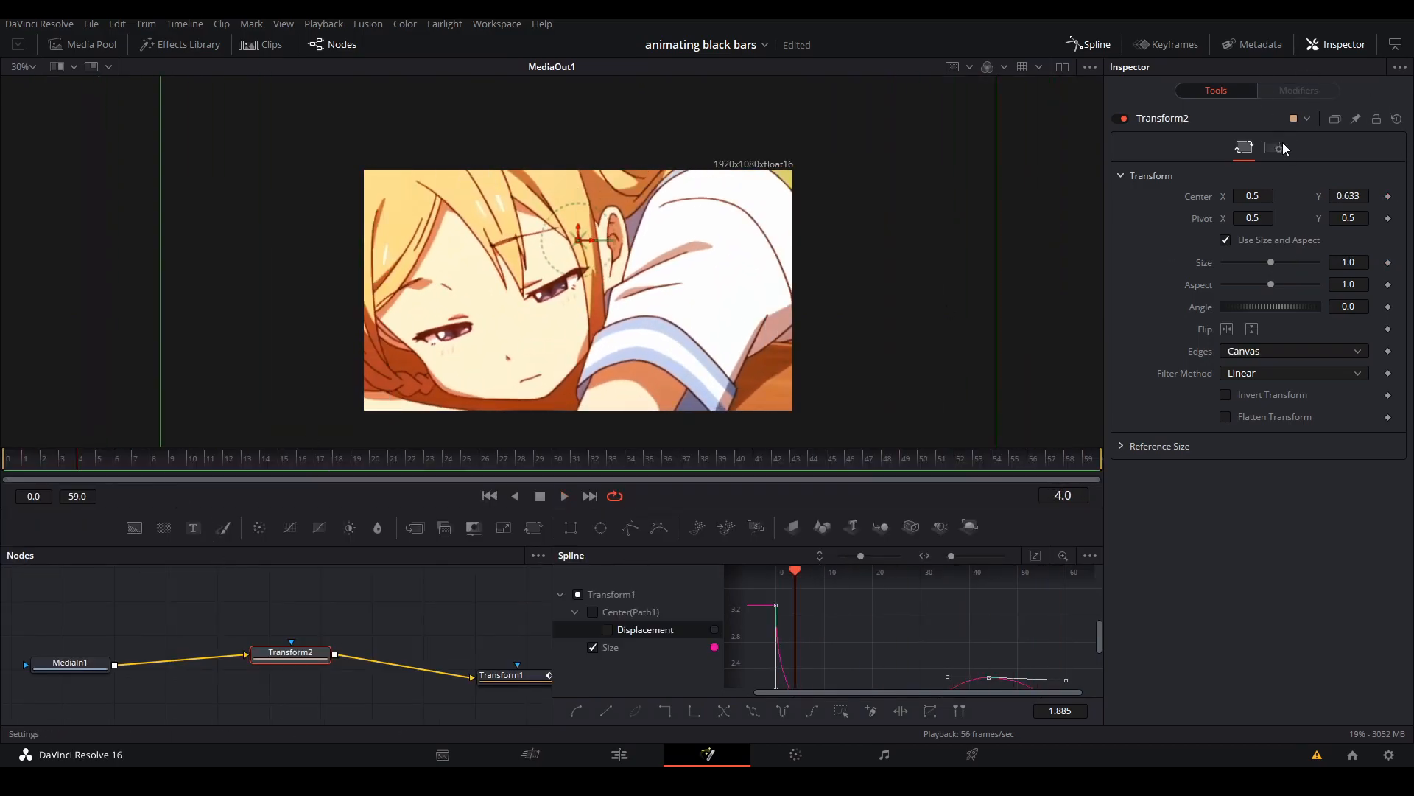
Enable Motion Blur at shutter angle 280 on Transform2 and keyframe its Angle.
click(1275, 147)
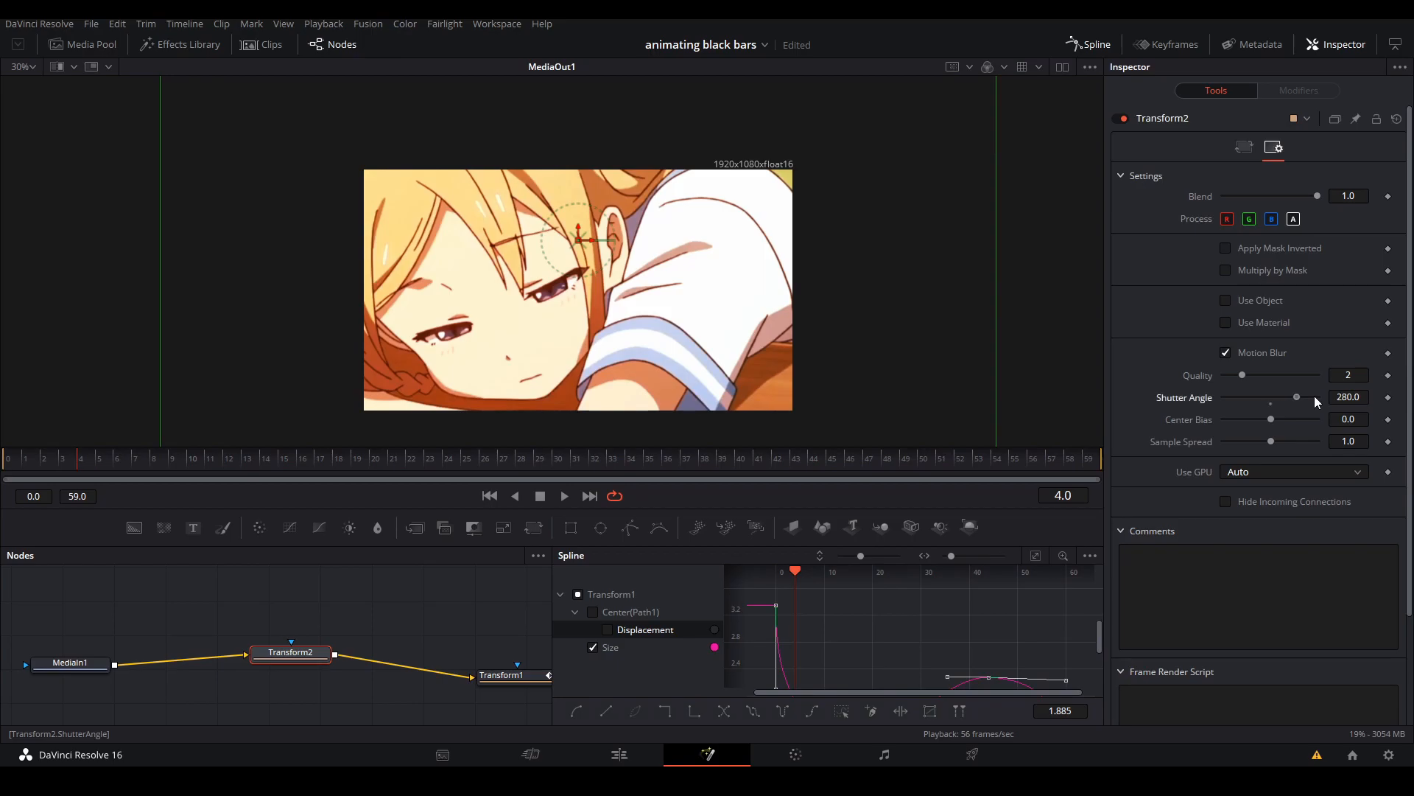
click(1243, 146)
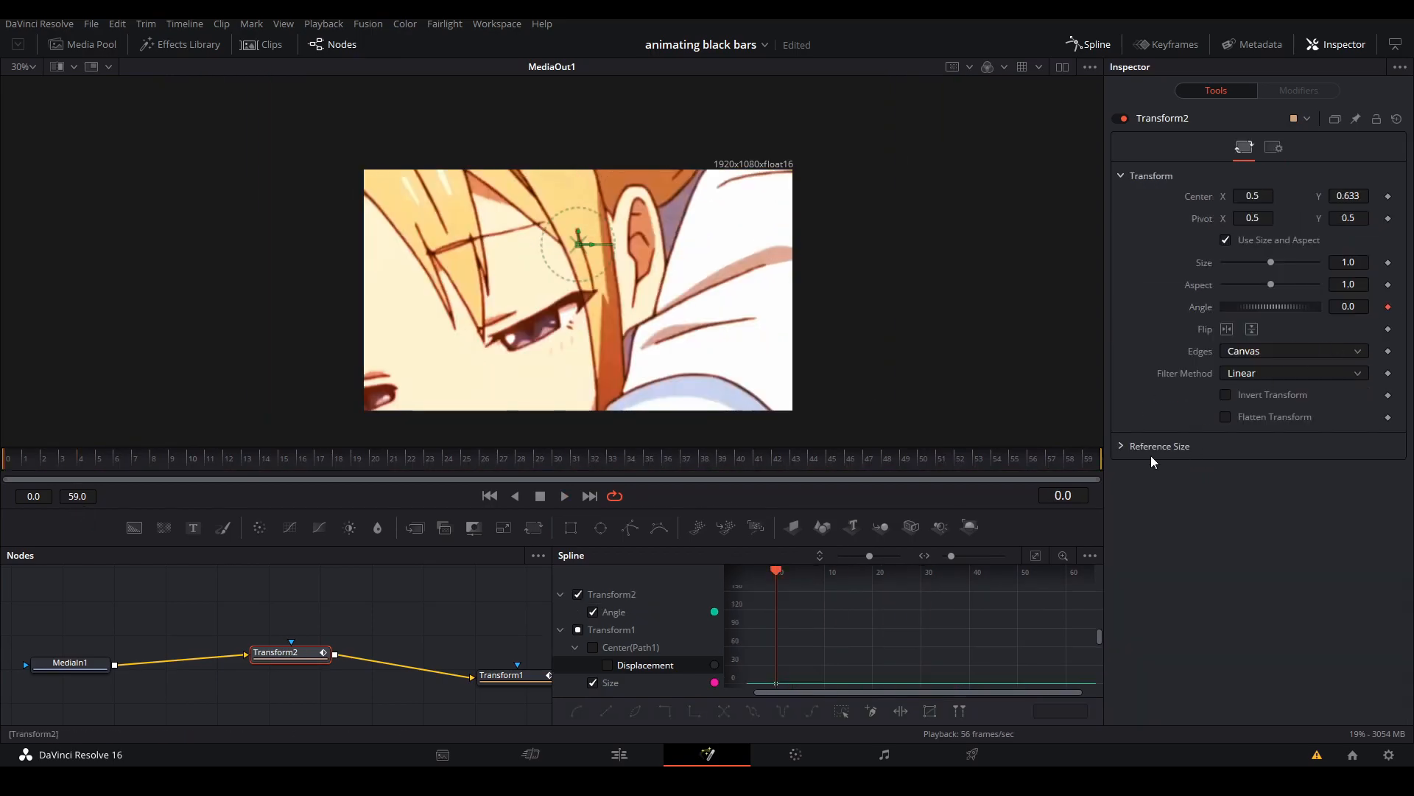
click(1253, 329)
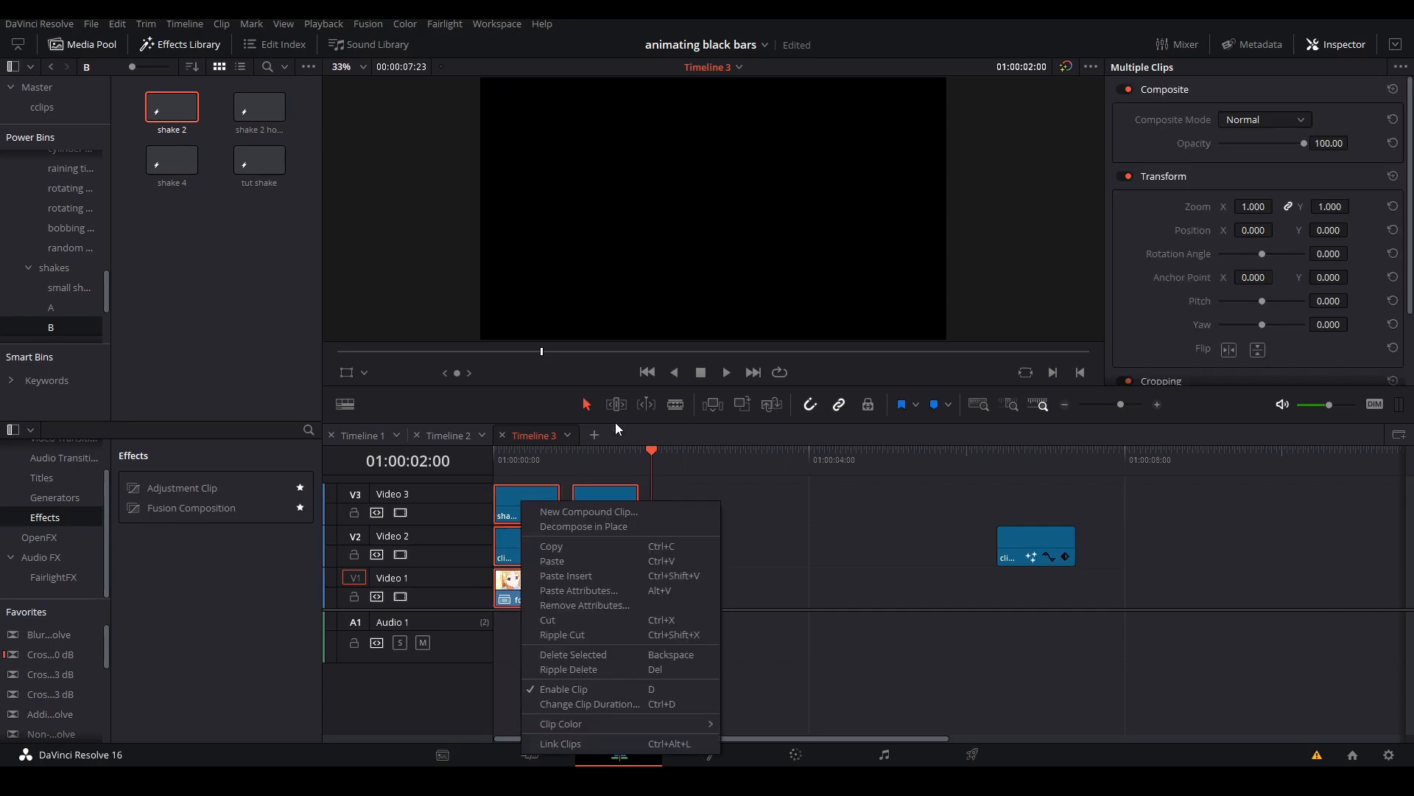
Merge the stacked clips into Compound Clip 1 and drop a Fusion Composition on the timeline.
click(589, 511)
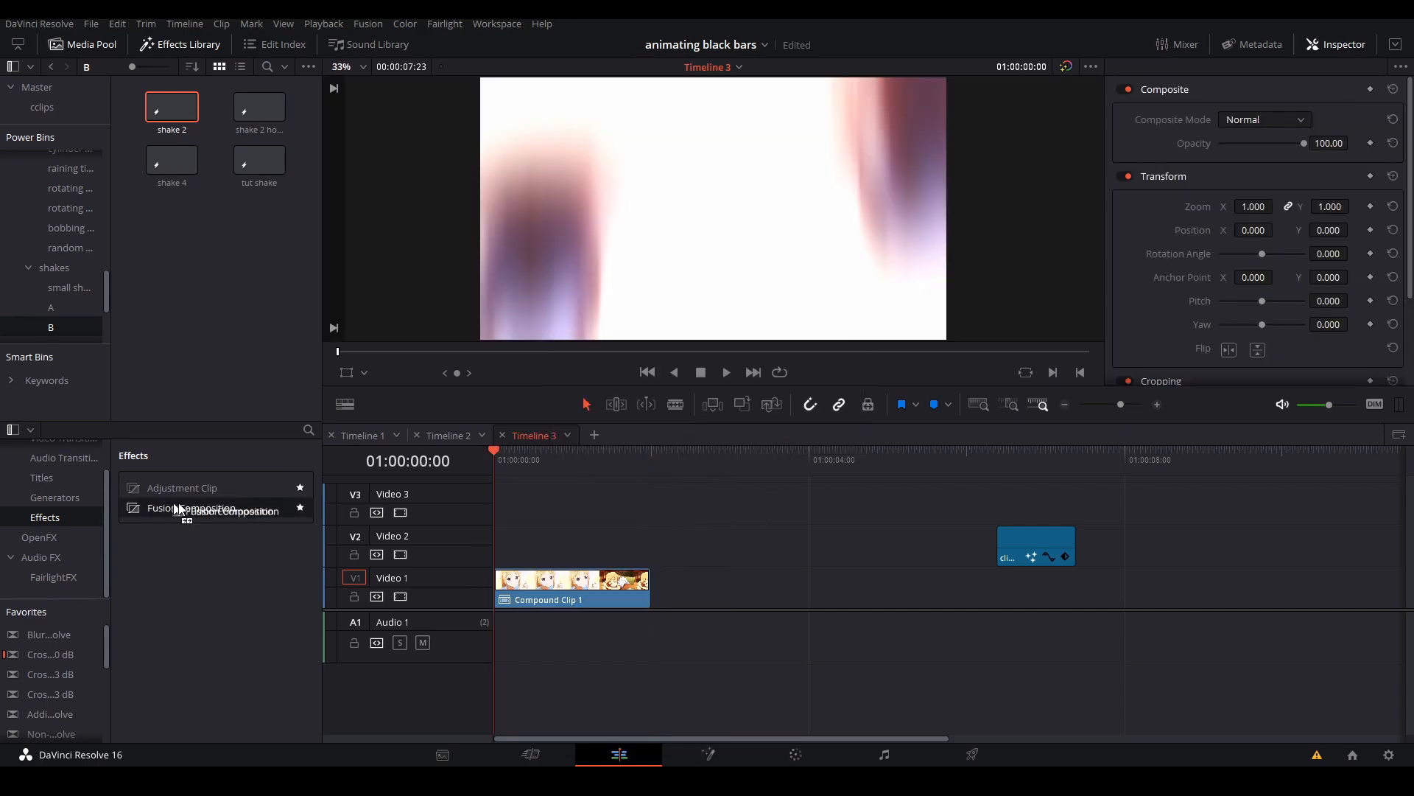
click(706, 754)
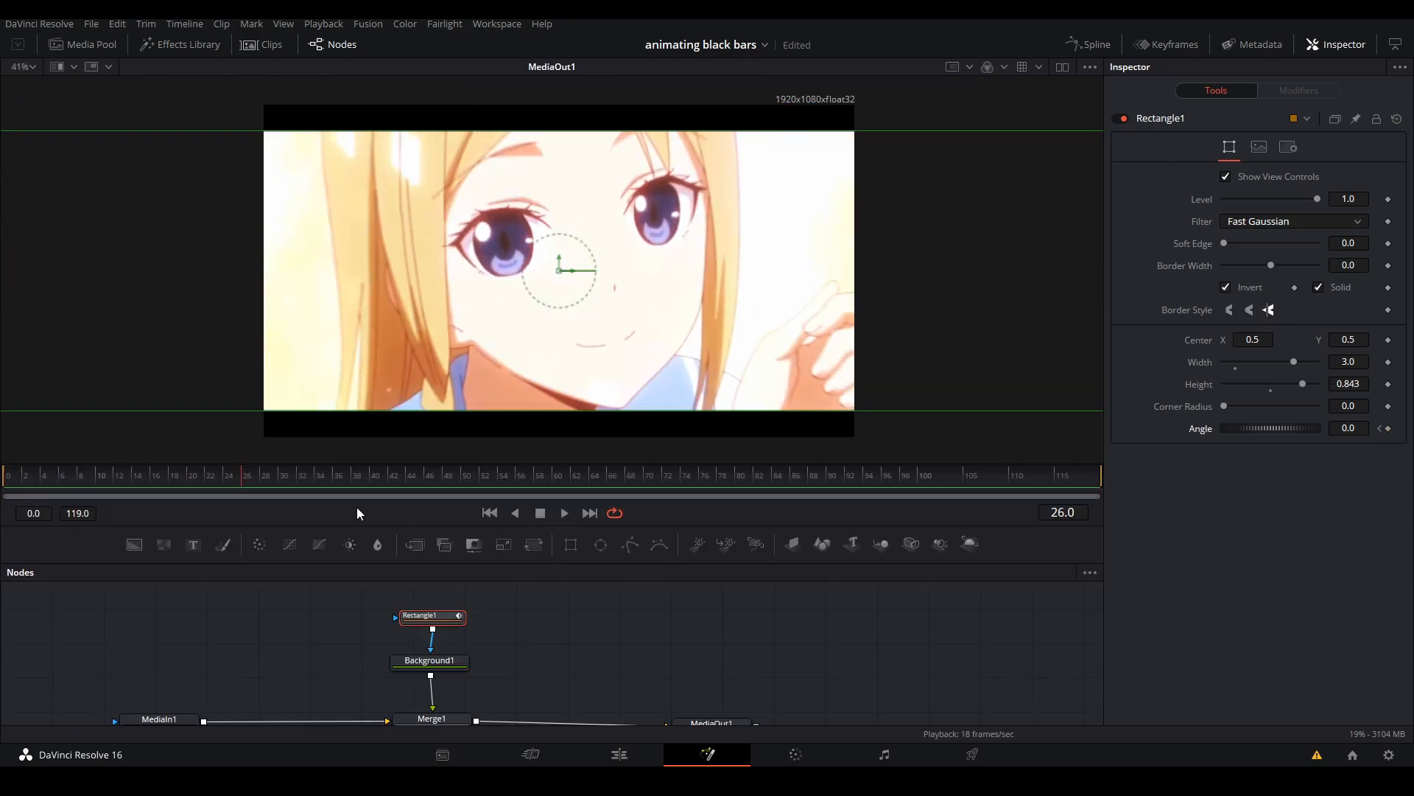
Keyframe the inverted rectangle mask's Angle from about -50 to 160 degrees in the Spline editor.
click(191, 474)
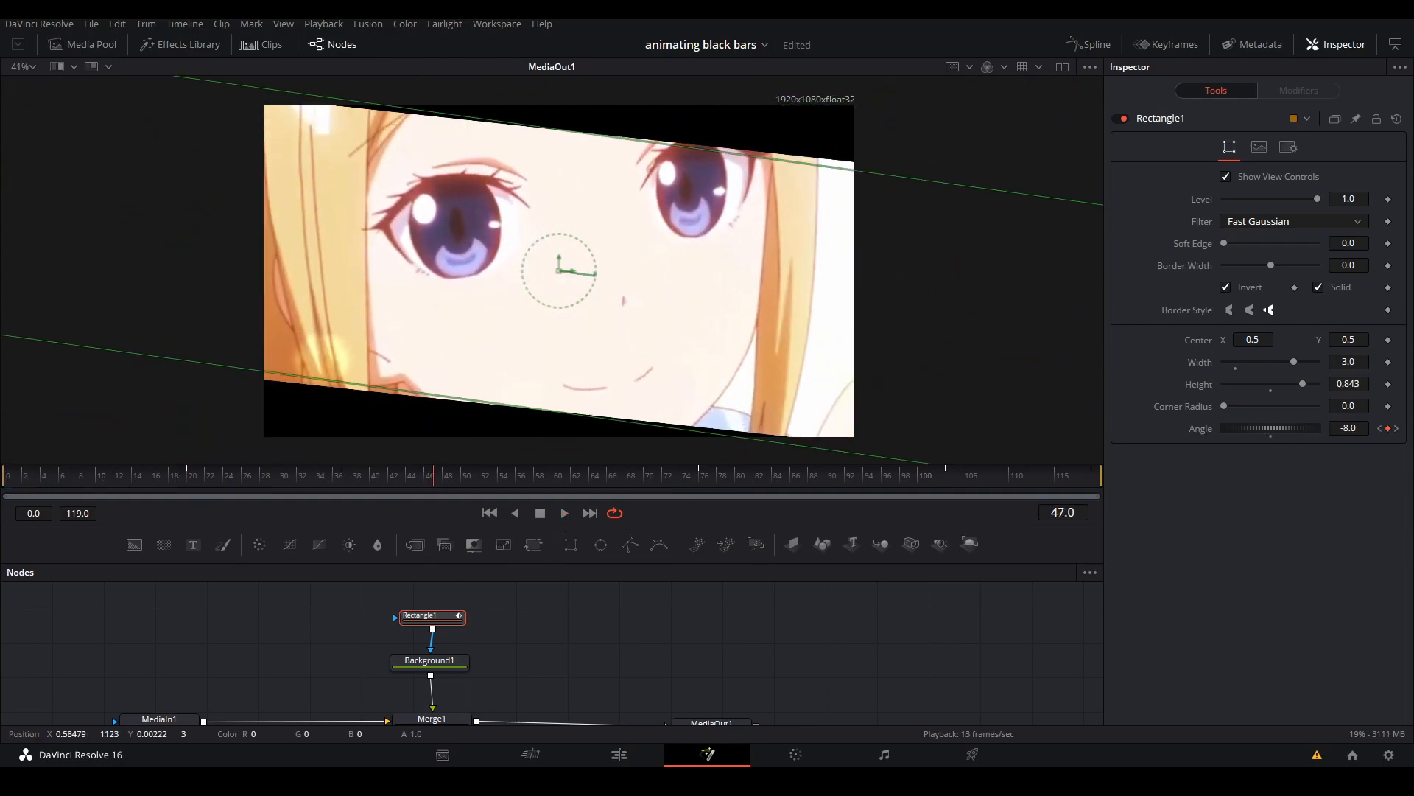
click(529, 476)
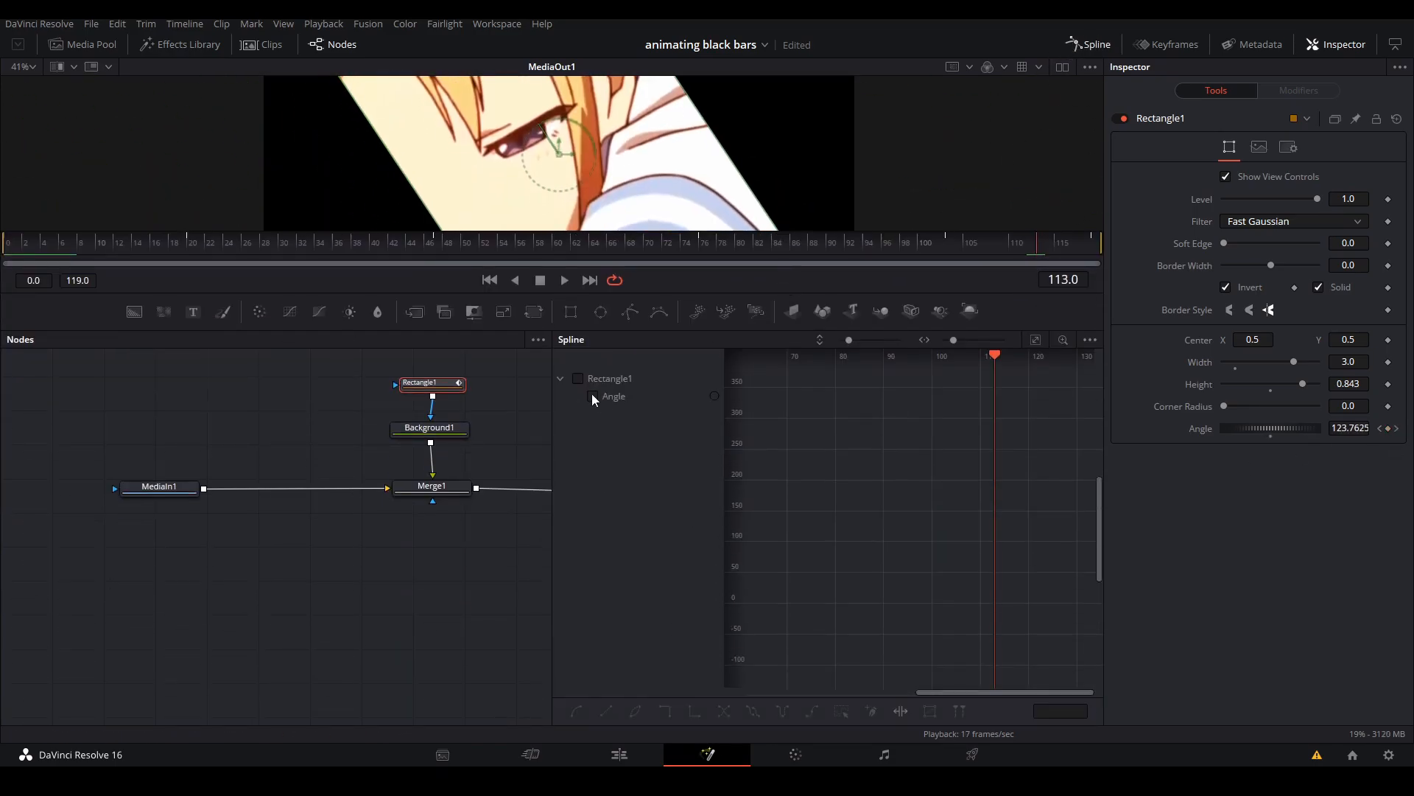
click(594, 397)
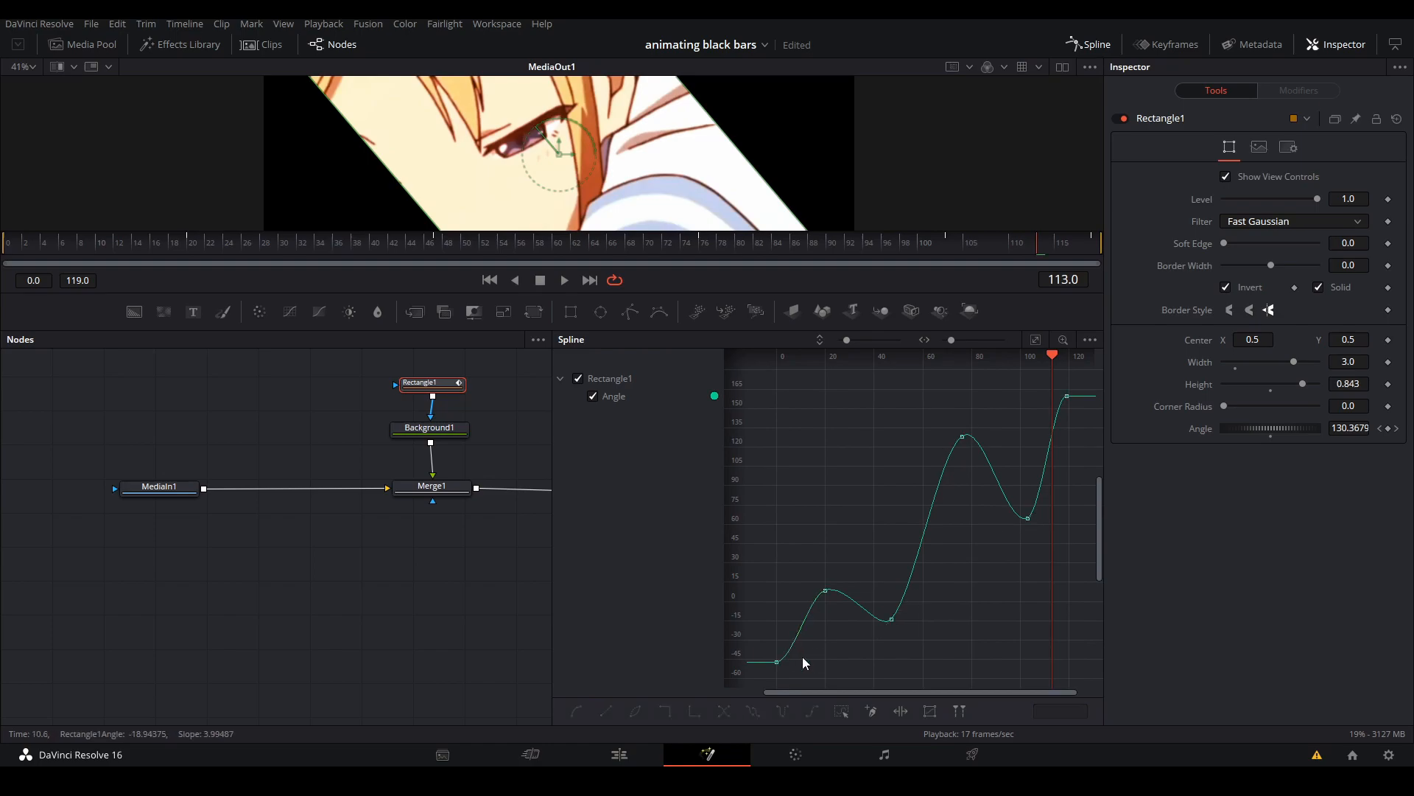